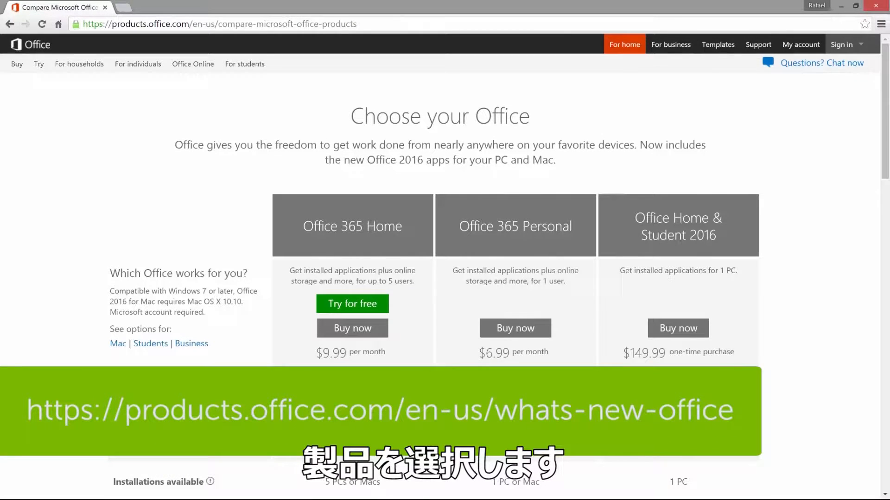
- Choose Try for free under Office 365 Home, then Try 1-month free
scroll("down", 3)
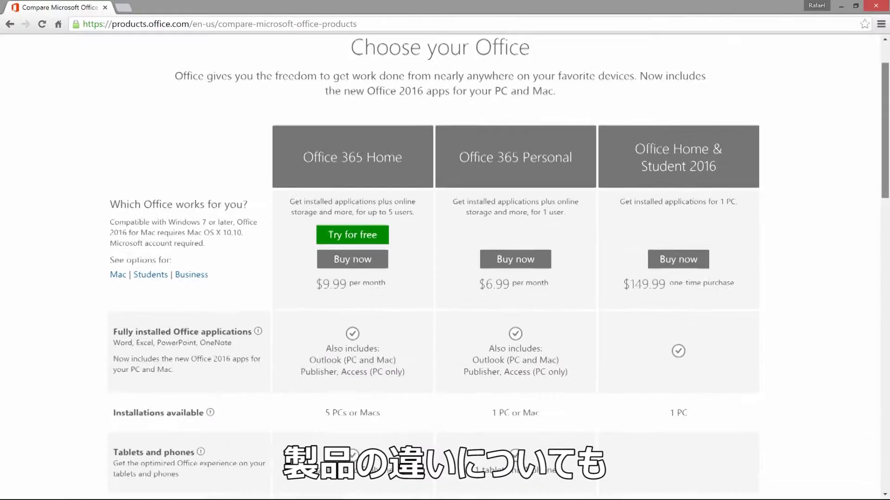
scroll("down", 3)
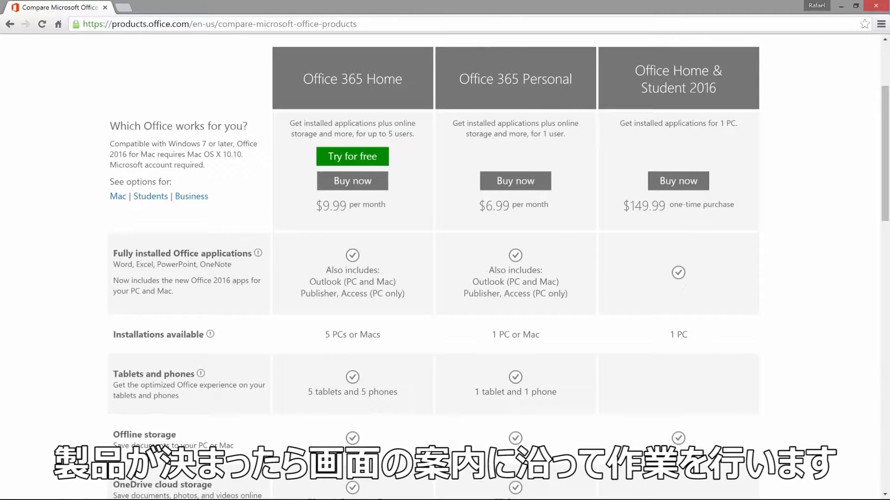
left_click(352, 156)
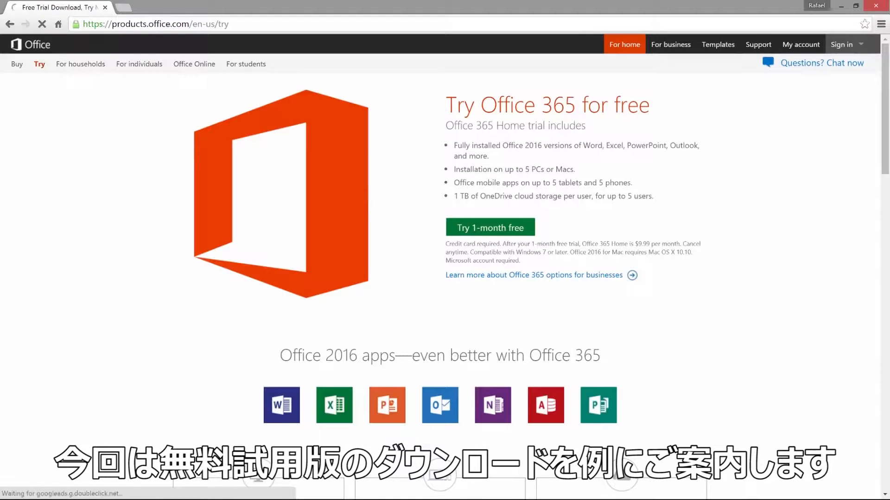
left_click(490, 227)
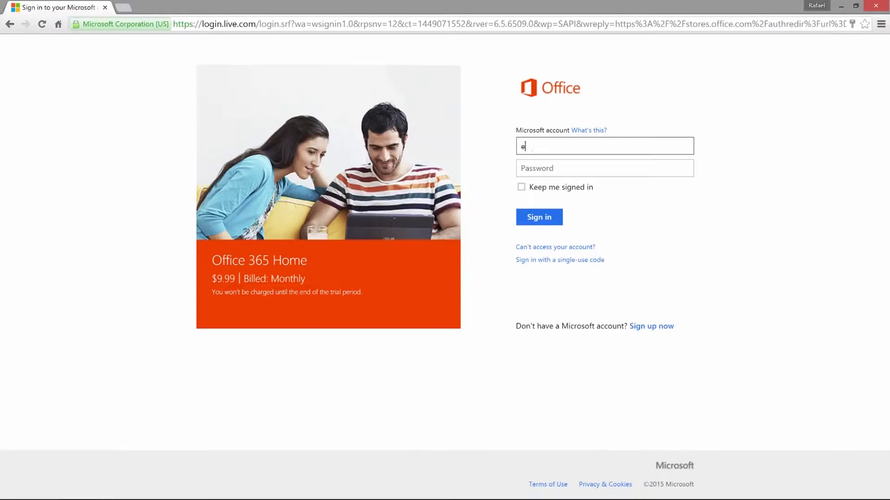
- Enter the account email and sign in to the Microsoft account
type("mail@email.com")
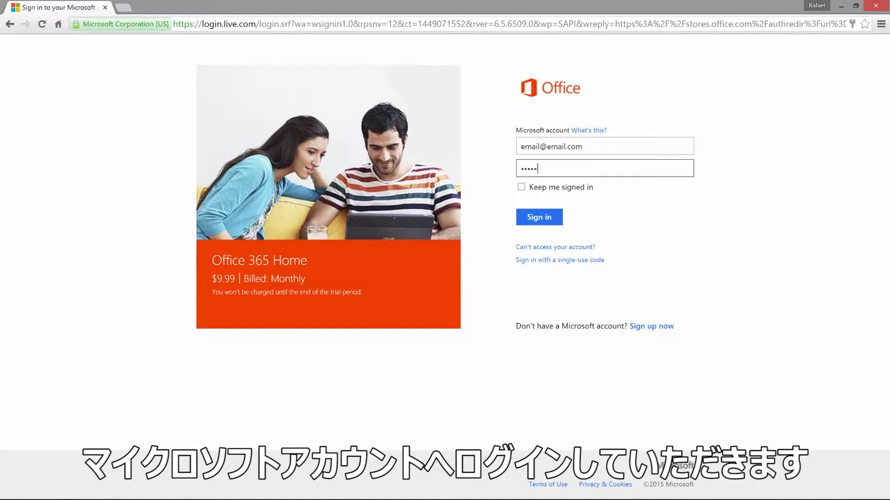
left_click(538, 222)
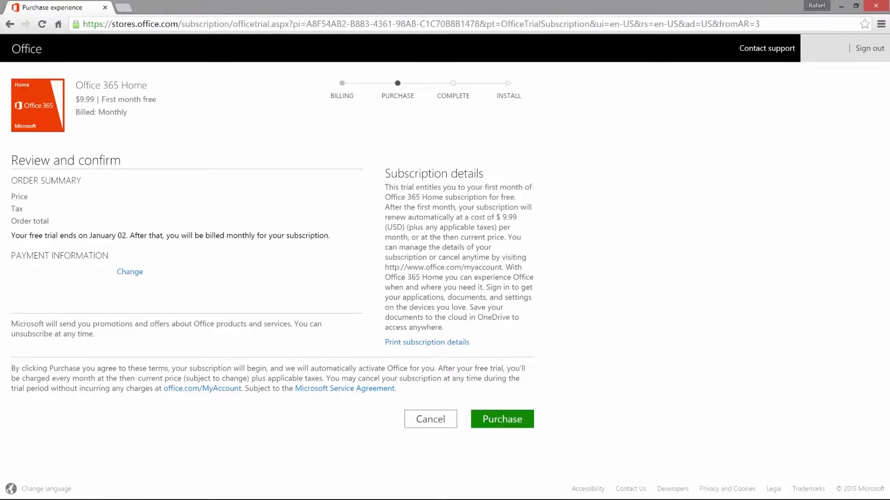
- Confirm the Office 365 Home trial with Purchase on the Review and confirm page
left_click(501, 419)
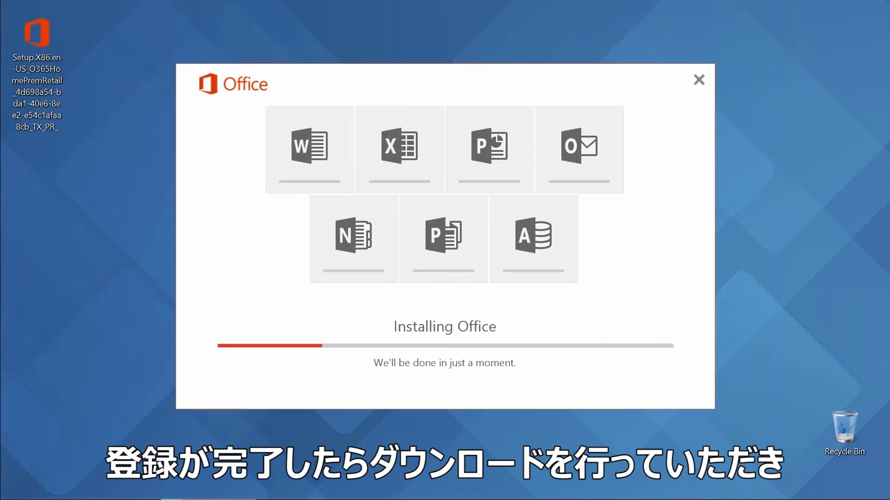